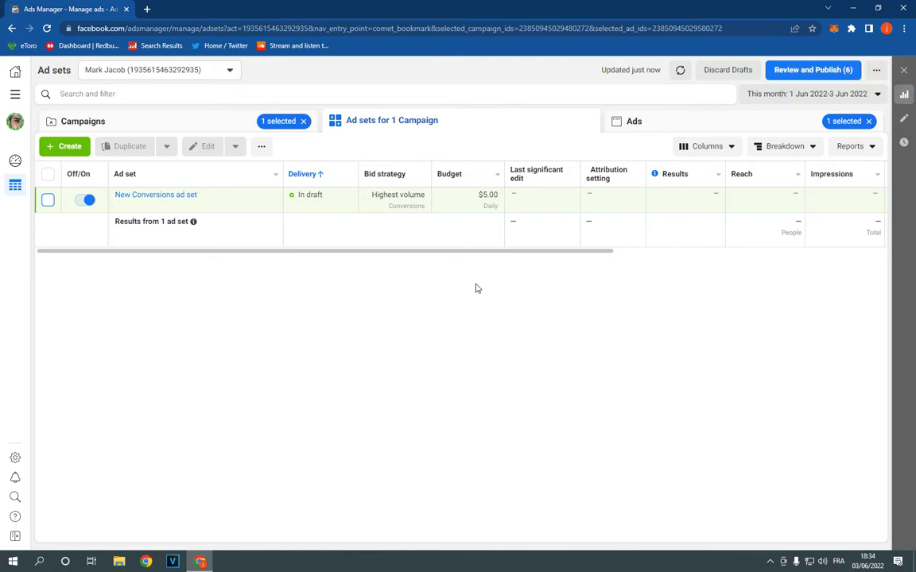
mouse_move(375, 316)
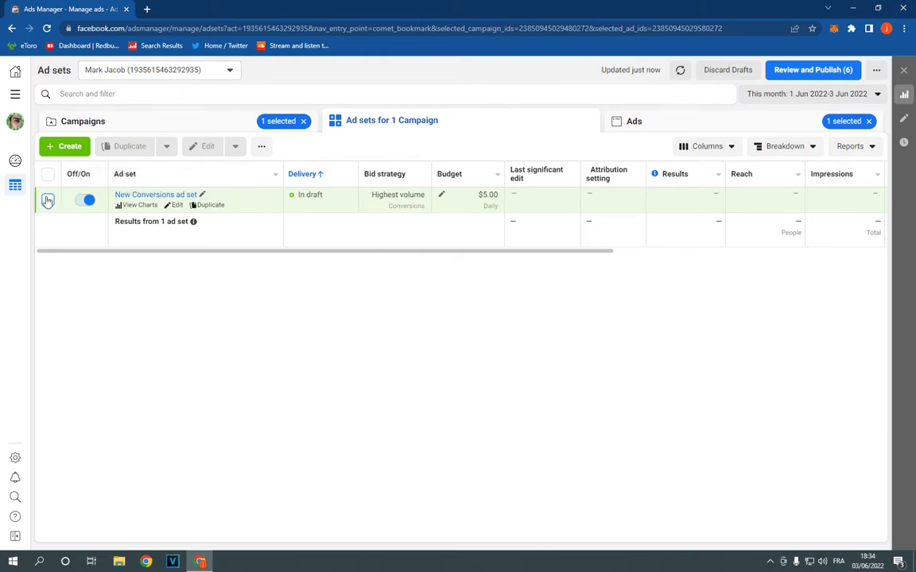
- Tick the checkbox for the draft 'New Conversions ad set' row in the Ad sets table
click(48, 201)
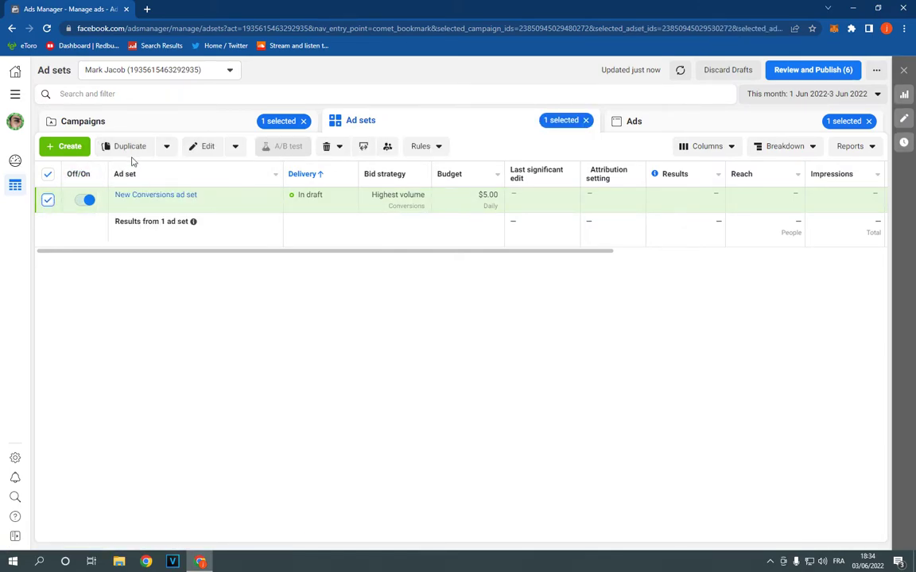
mouse_move(135, 151)
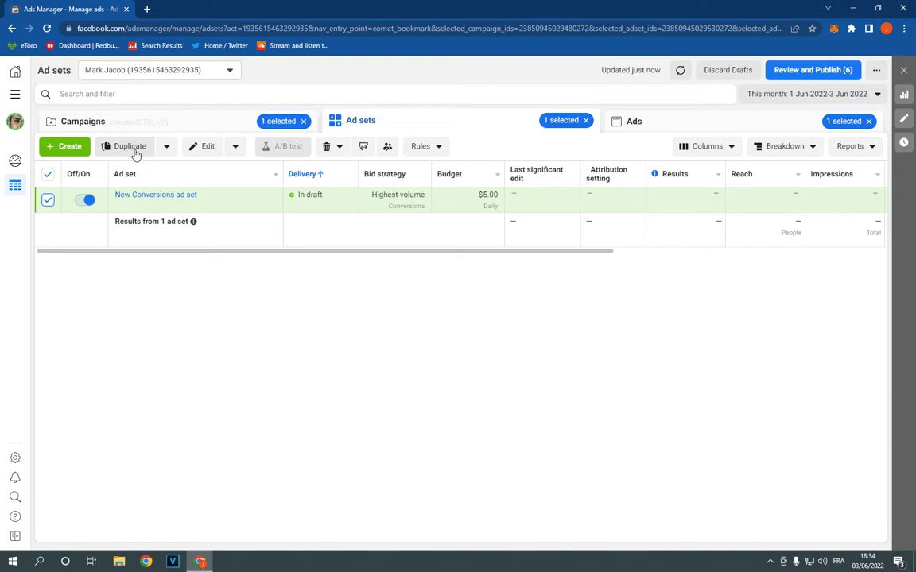
- Open the Duplicate your ad set dialog for the selected New Conversions ad set
click(165, 146)
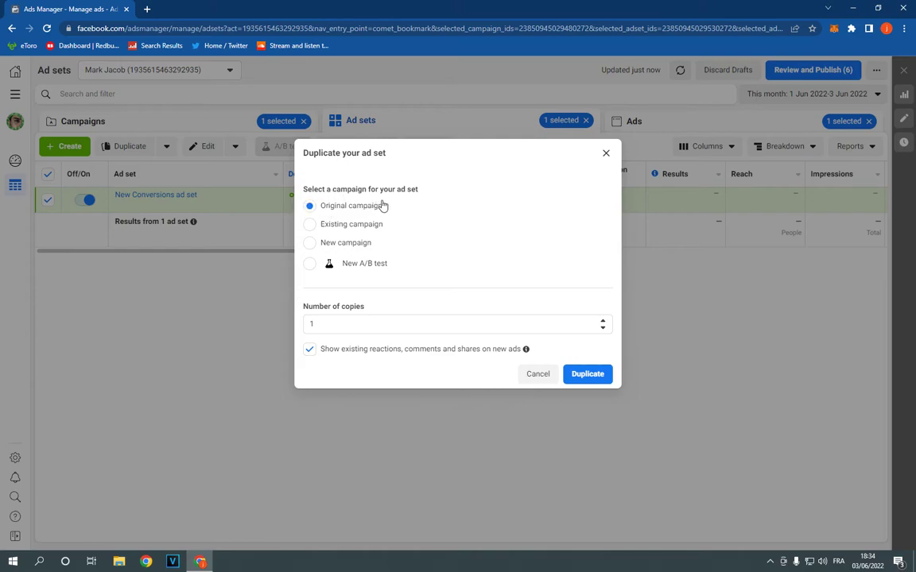
mouse_move(345, 248)
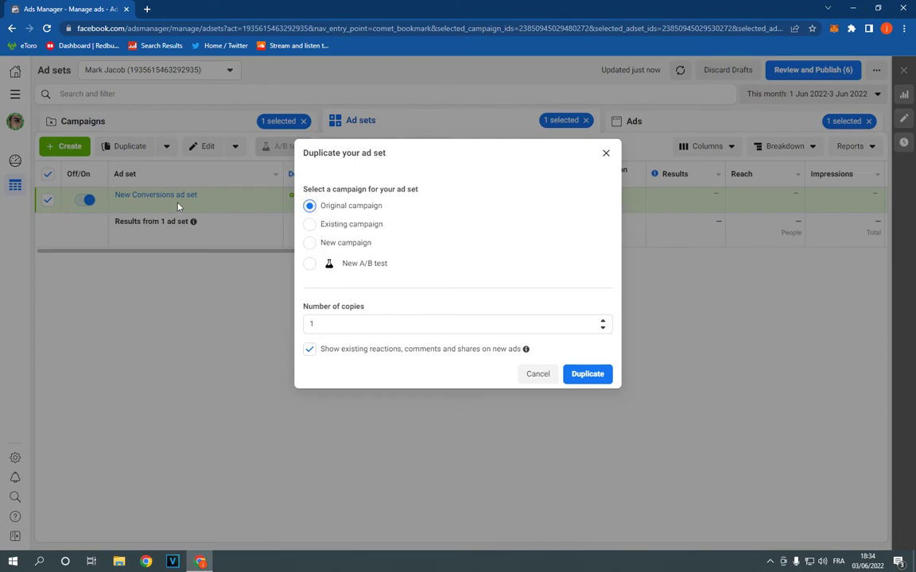
- Duplicate the ad set with 2 copies into the original campaign
click(358, 325)
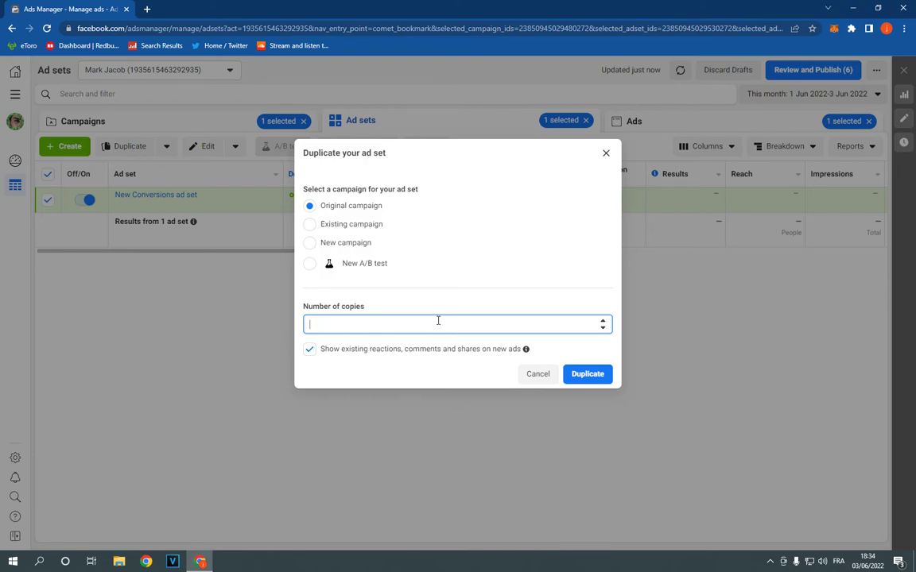
text(2)
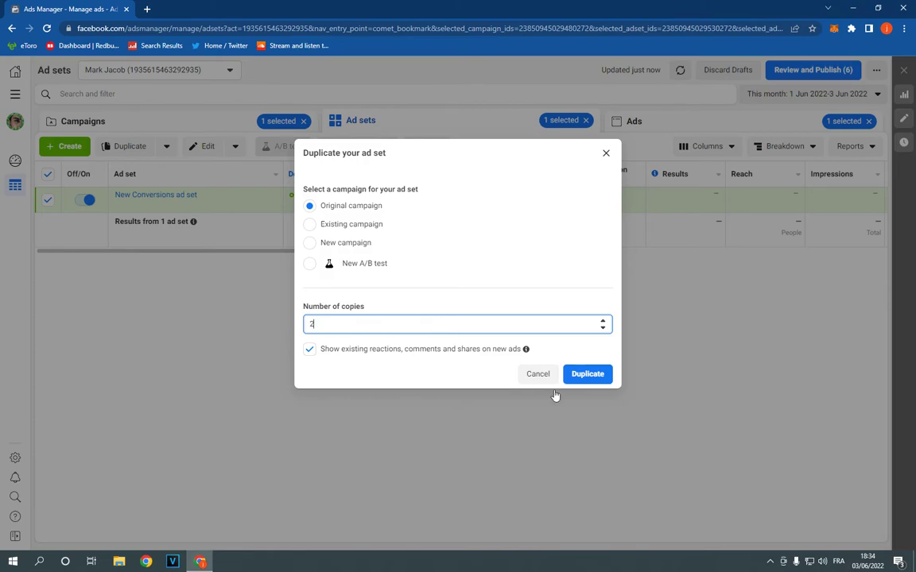
click(588, 375)
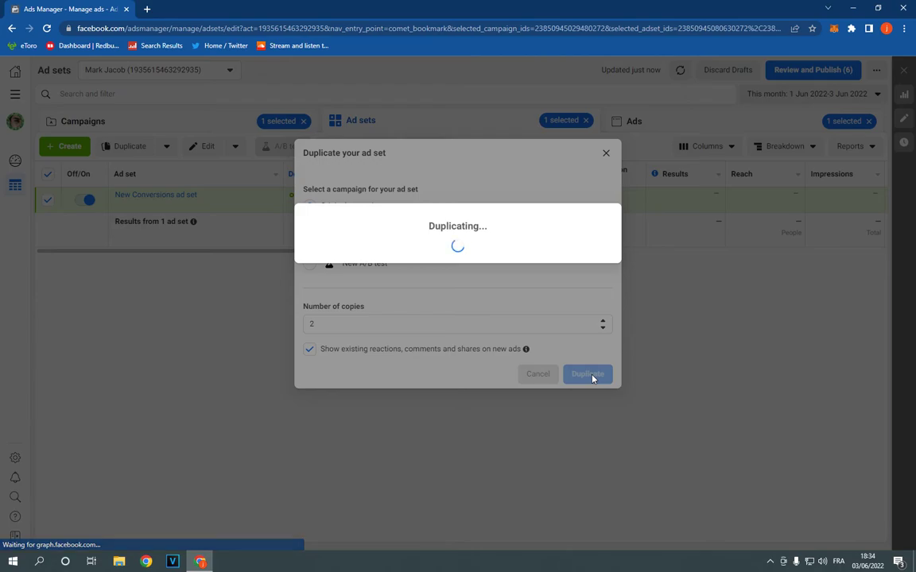
click(587, 374)
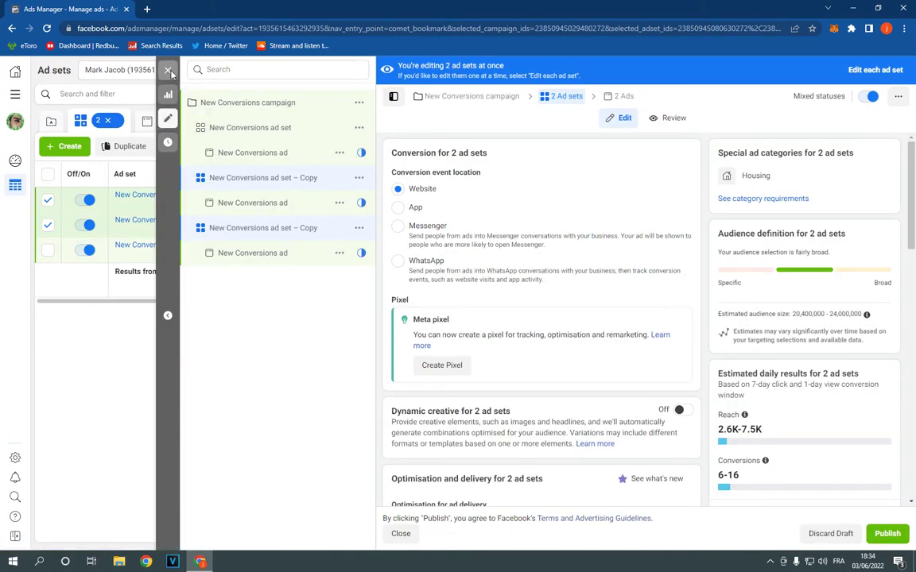
- Close the copies' editing panel to view the original and both $5.00 draft copies
click(168, 70)
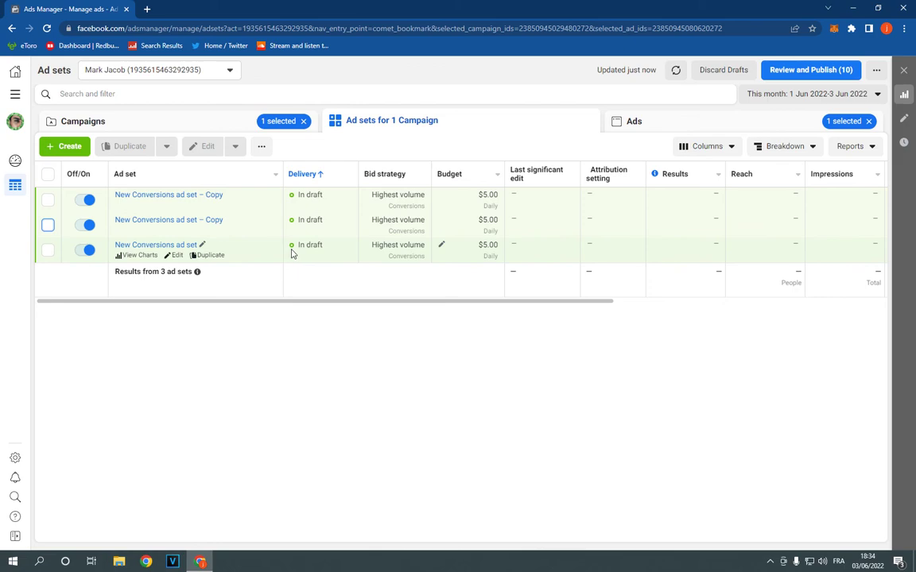
mouse_move(296, 254)
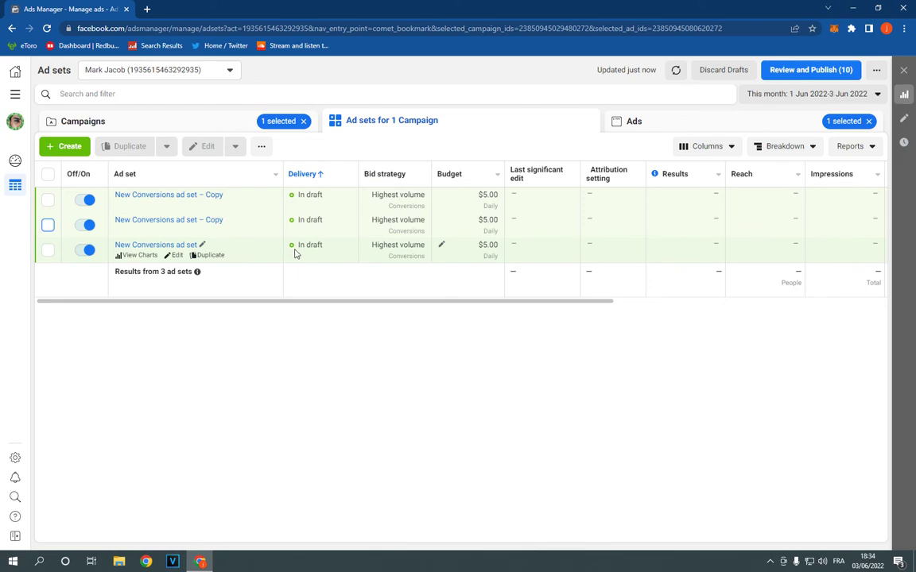